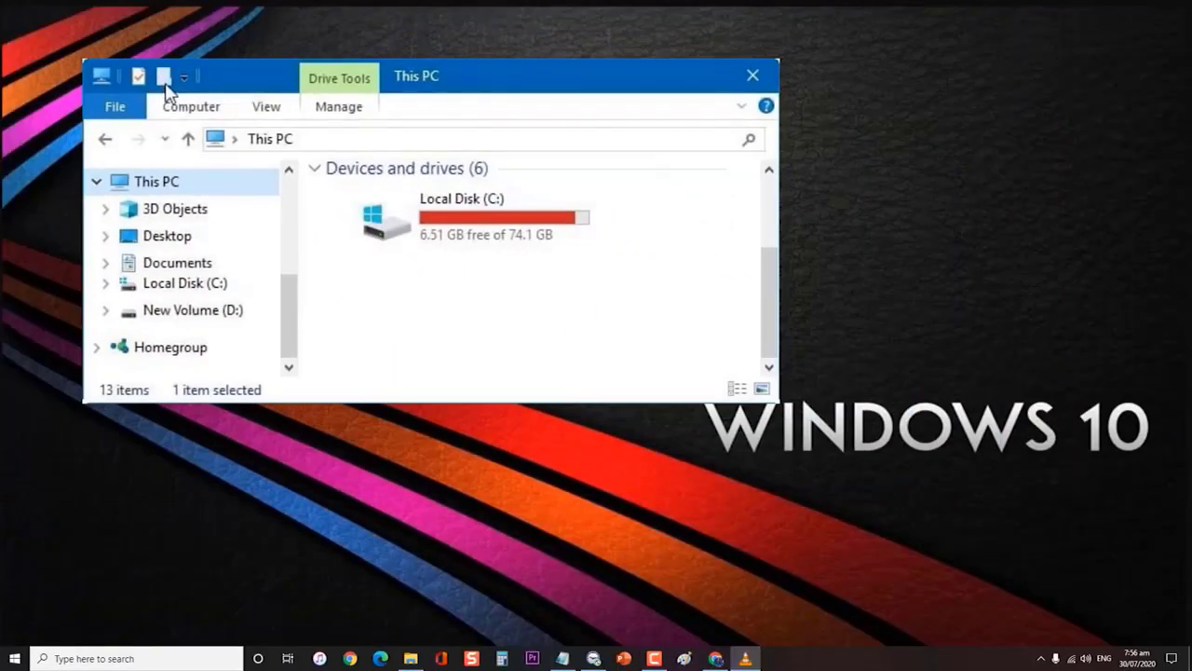
- Close the This PC File Explorer window to return to the empty desktop
left_click(752, 75)
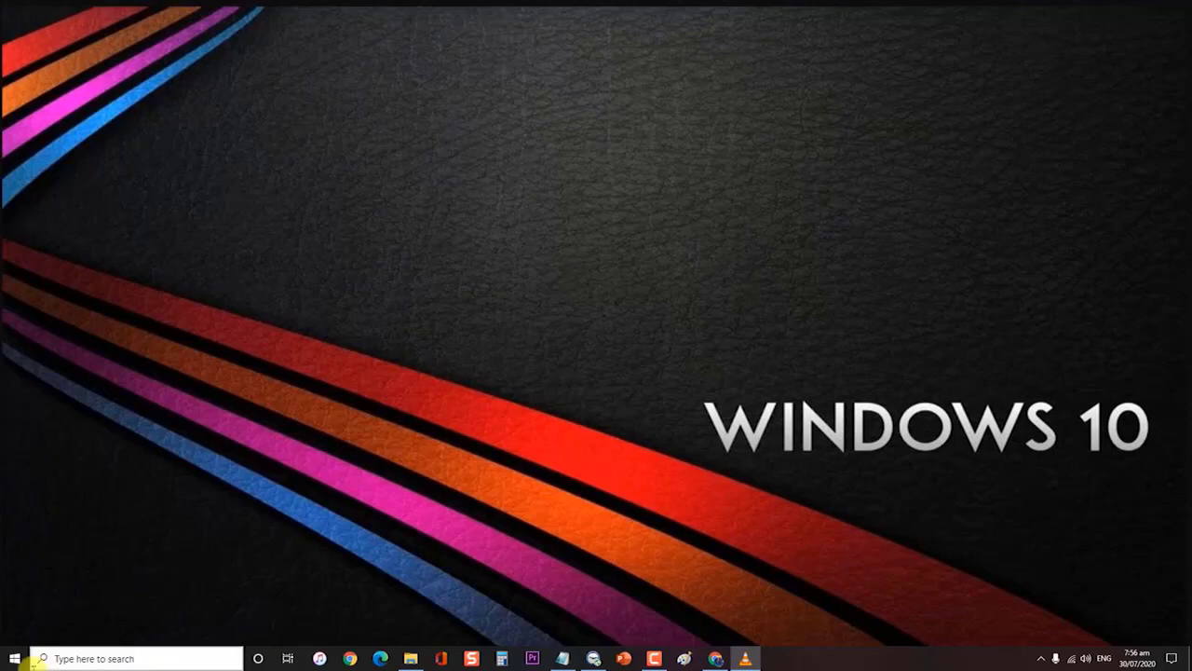
left_click(15, 656)
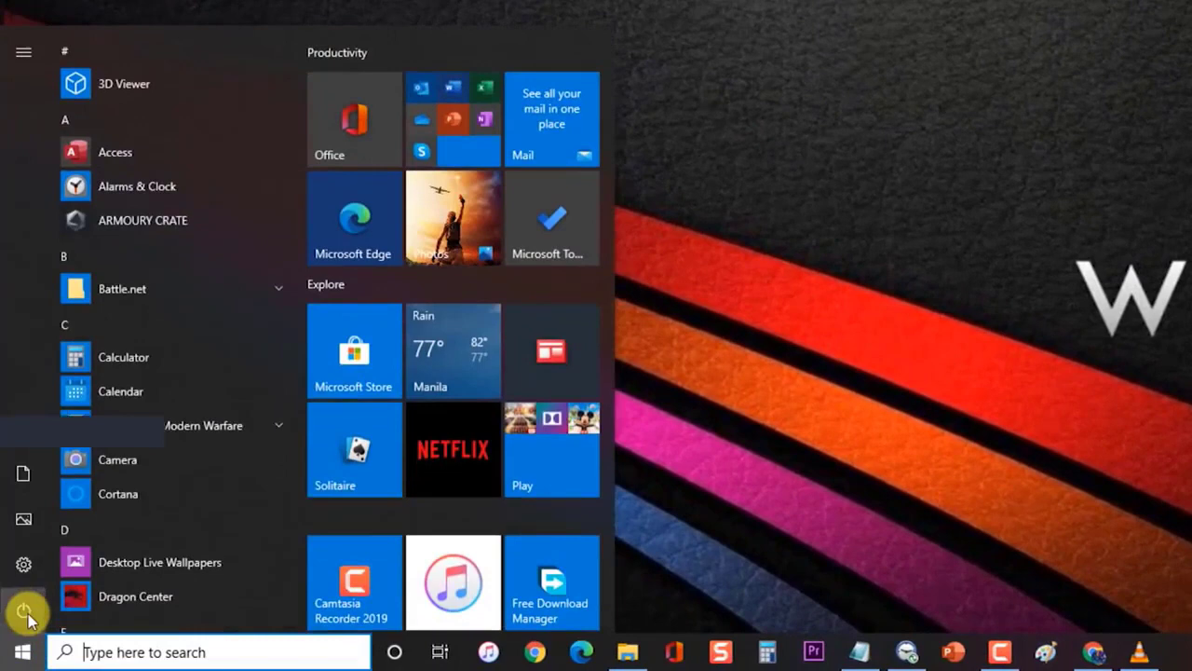
left_click(26, 611)
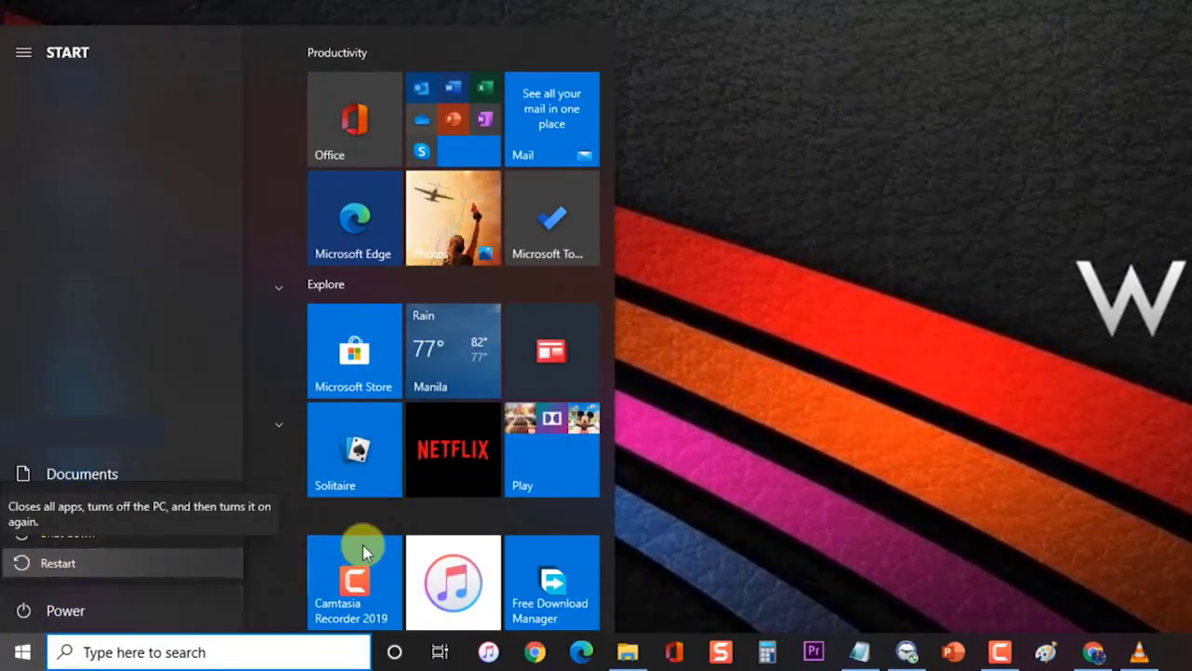
mouse_move(775, 270)
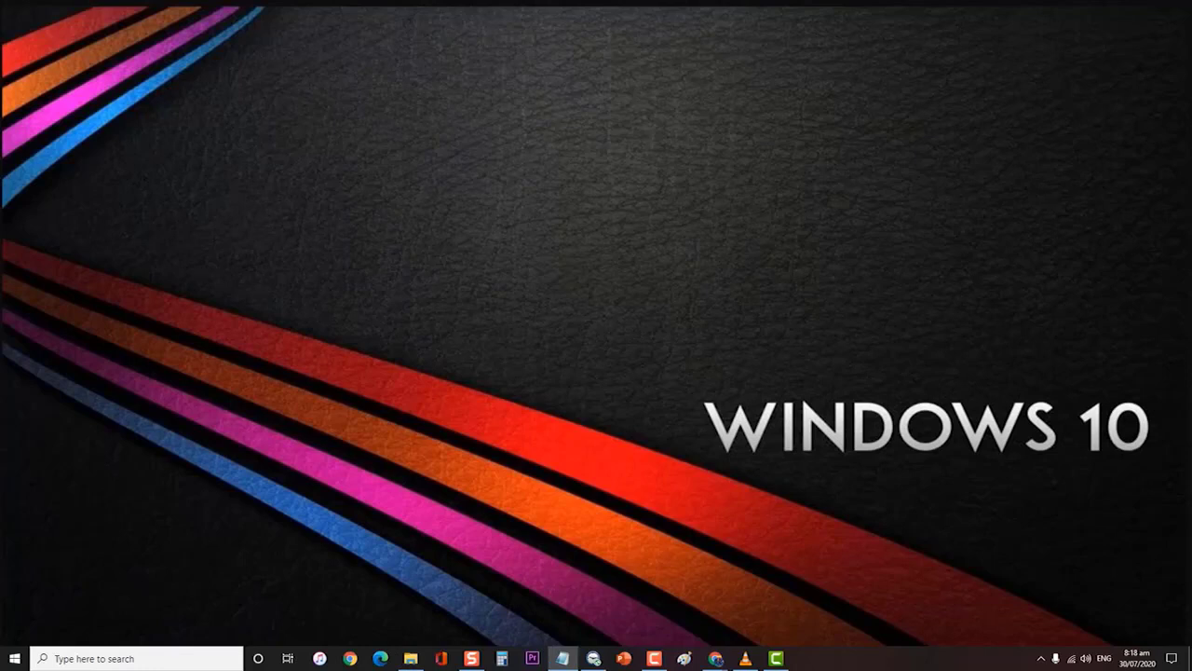
key("F2")
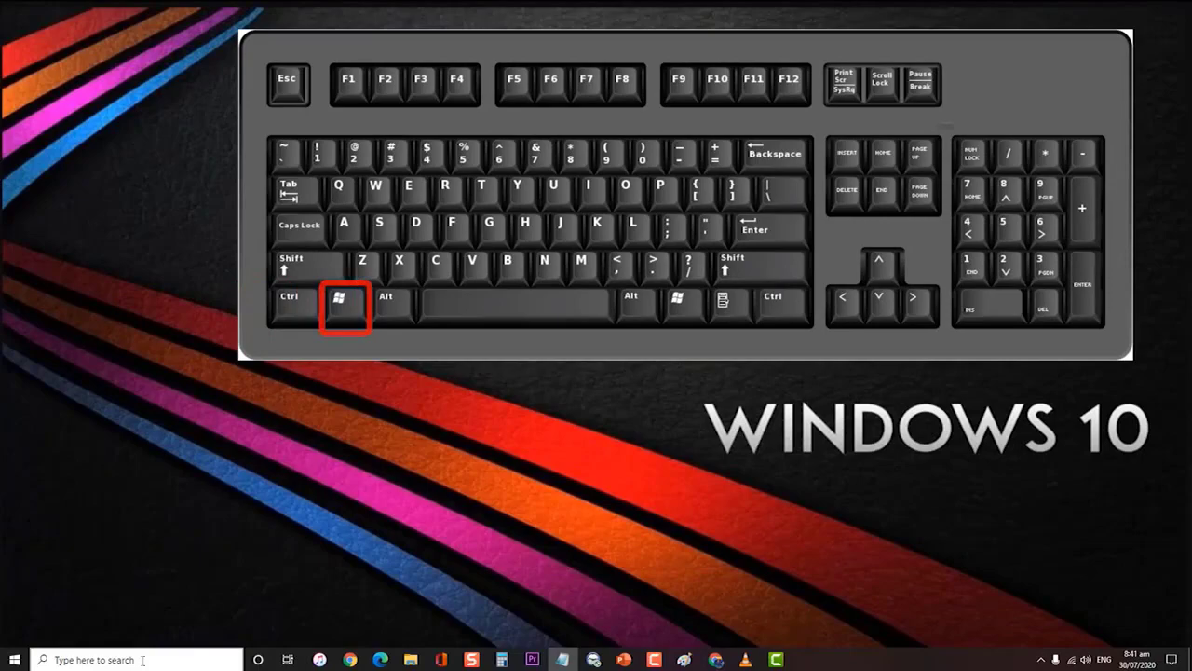
- Launch Device Manager from the Run box with devmgmt.msc
key("Win+r")
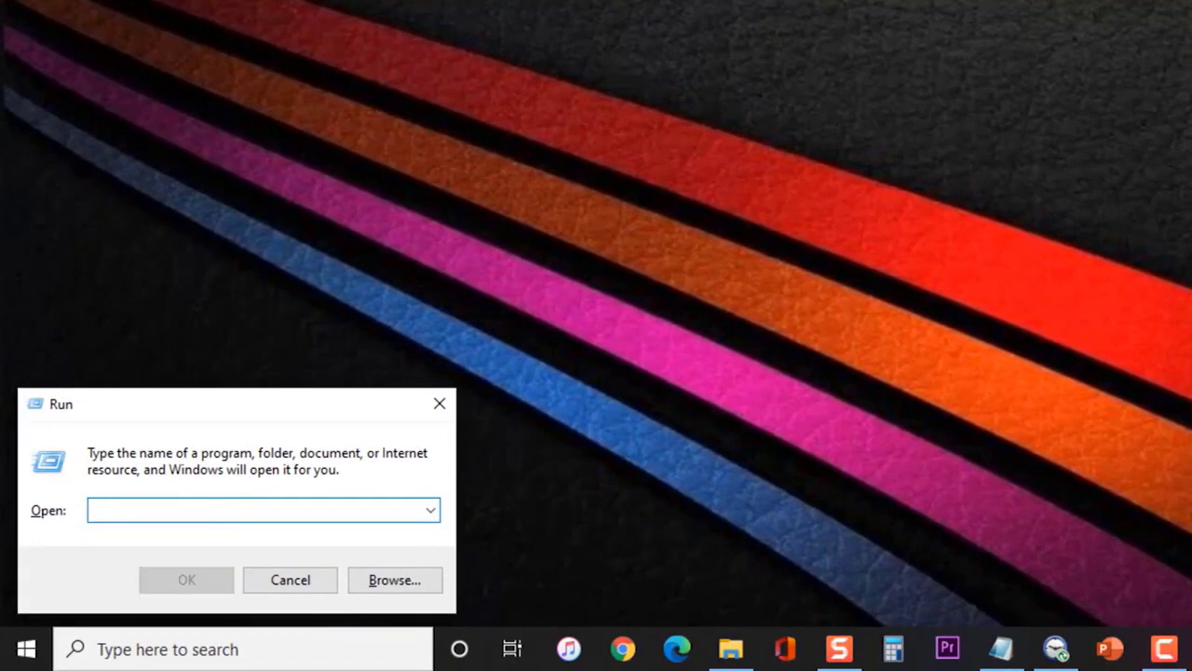
type("dev")
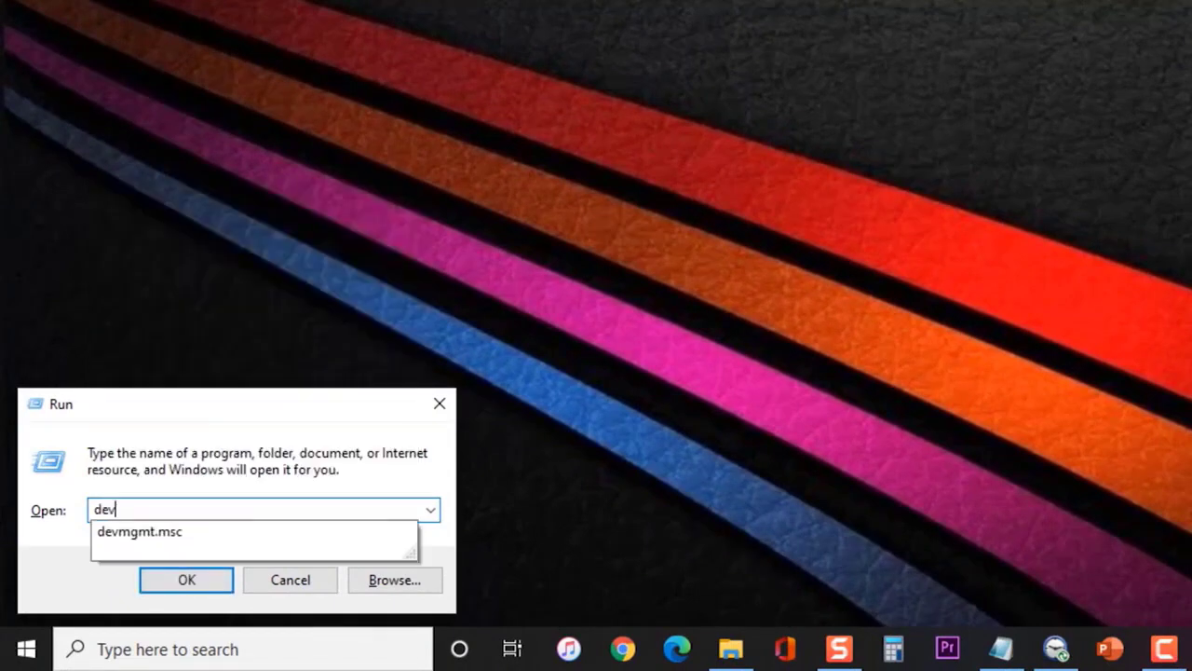
left_click(140, 531)
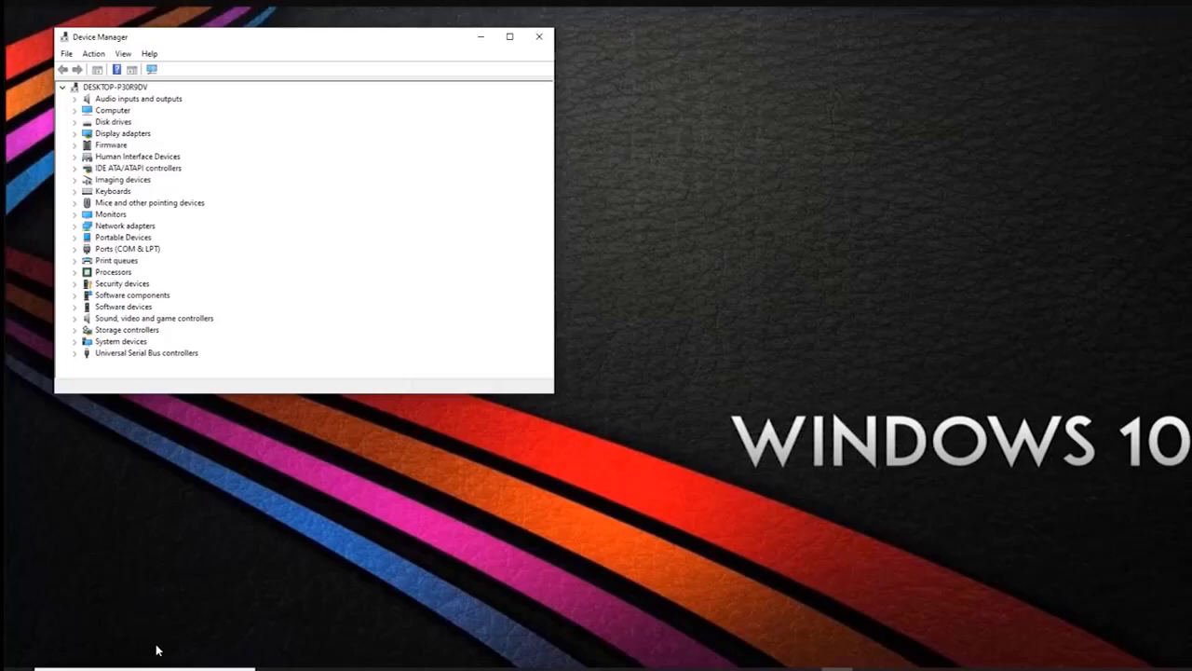
mouse_move(94, 315)
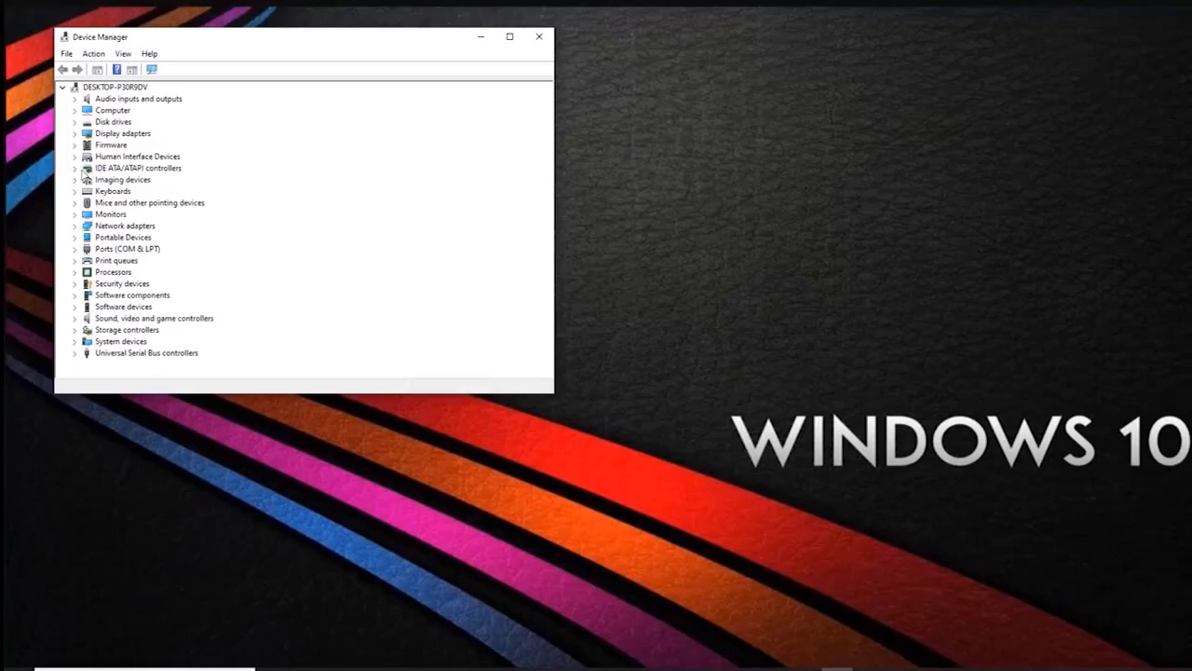
- Expand IDE ATA/ATAPI controllers, show a SATA AHCI Controller's driver actions, then close Device Manager
left_click(75, 168)
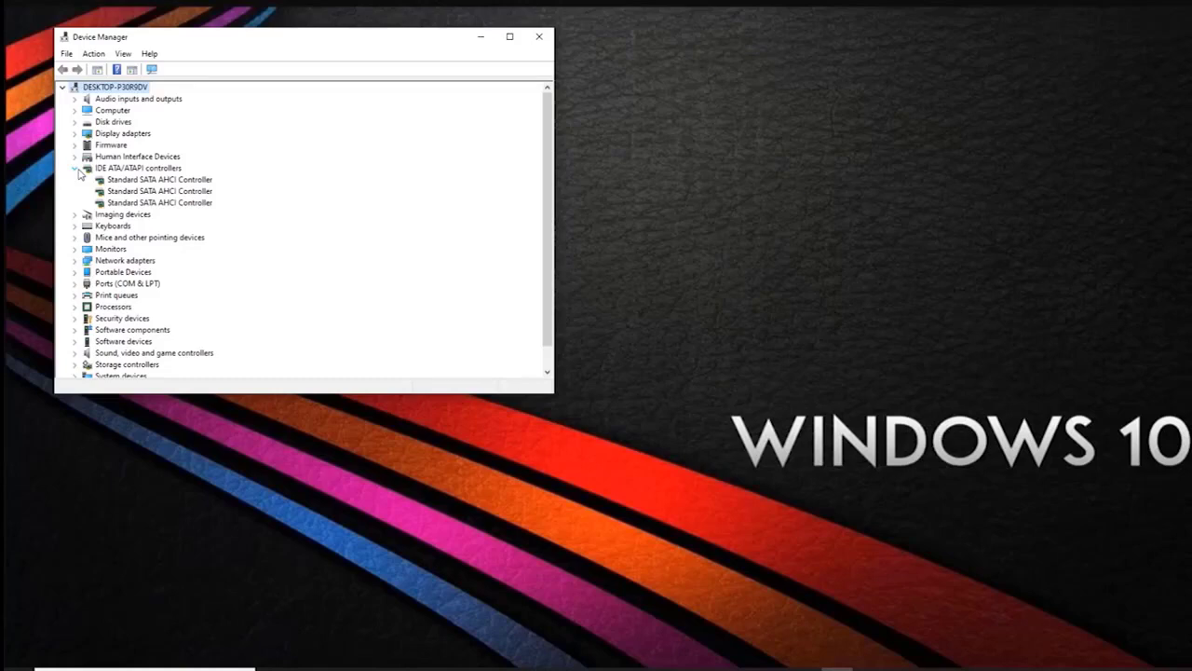
mouse_move(117, 186)
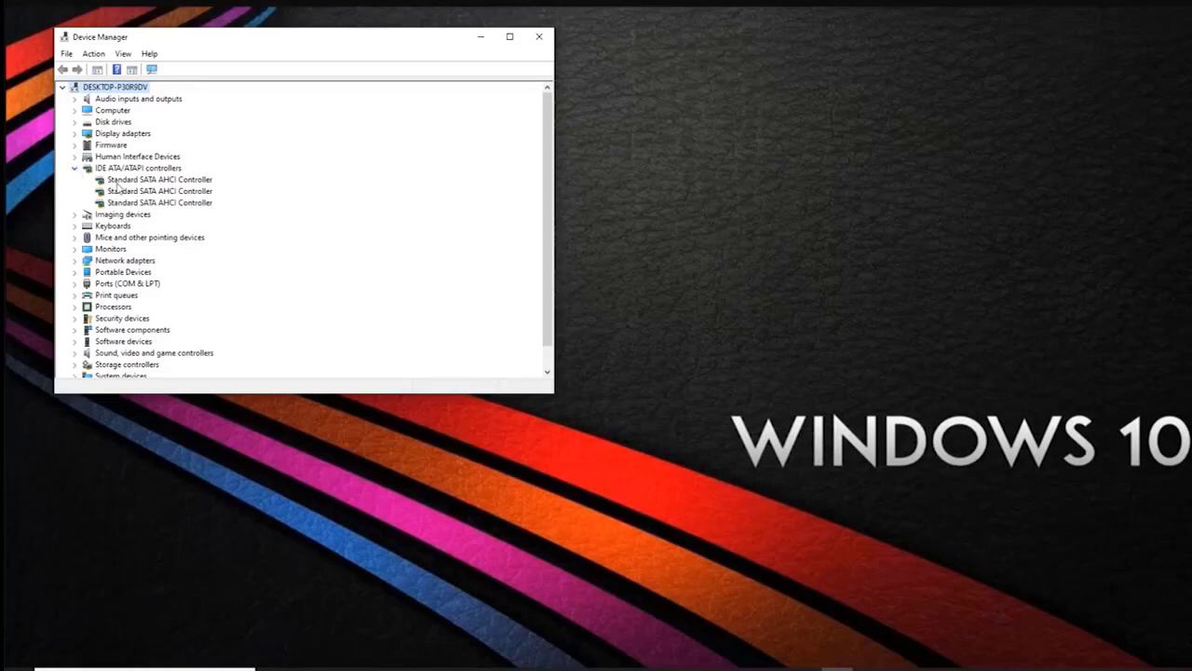
mouse_move(123, 187)
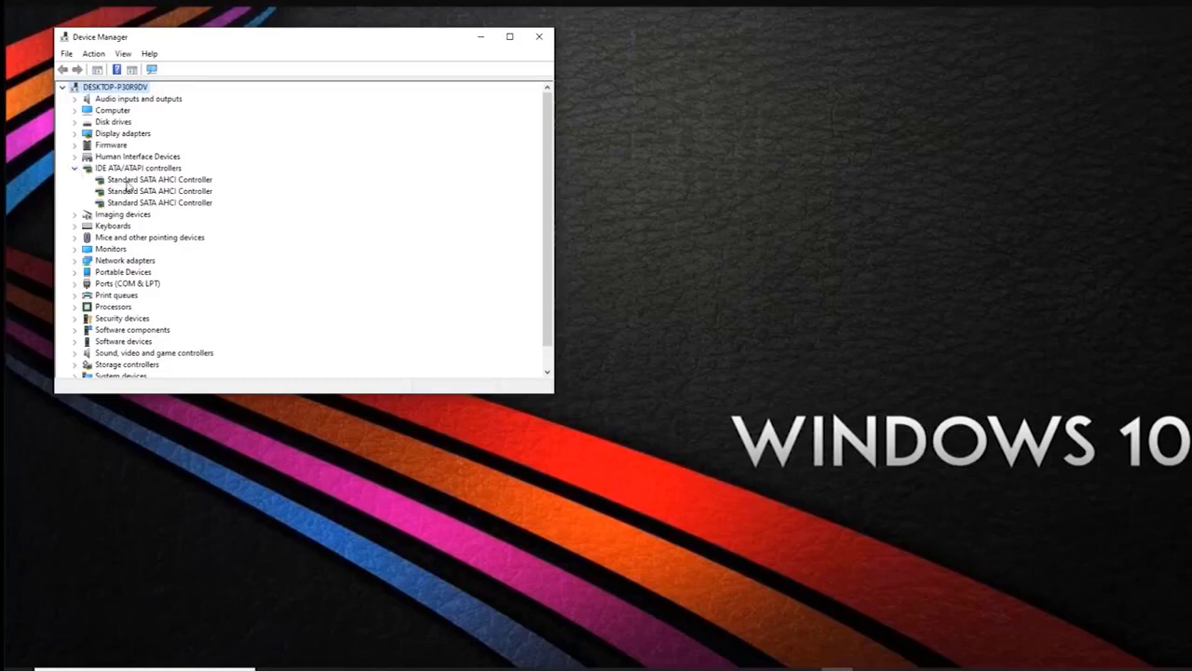
right_click(160, 178)
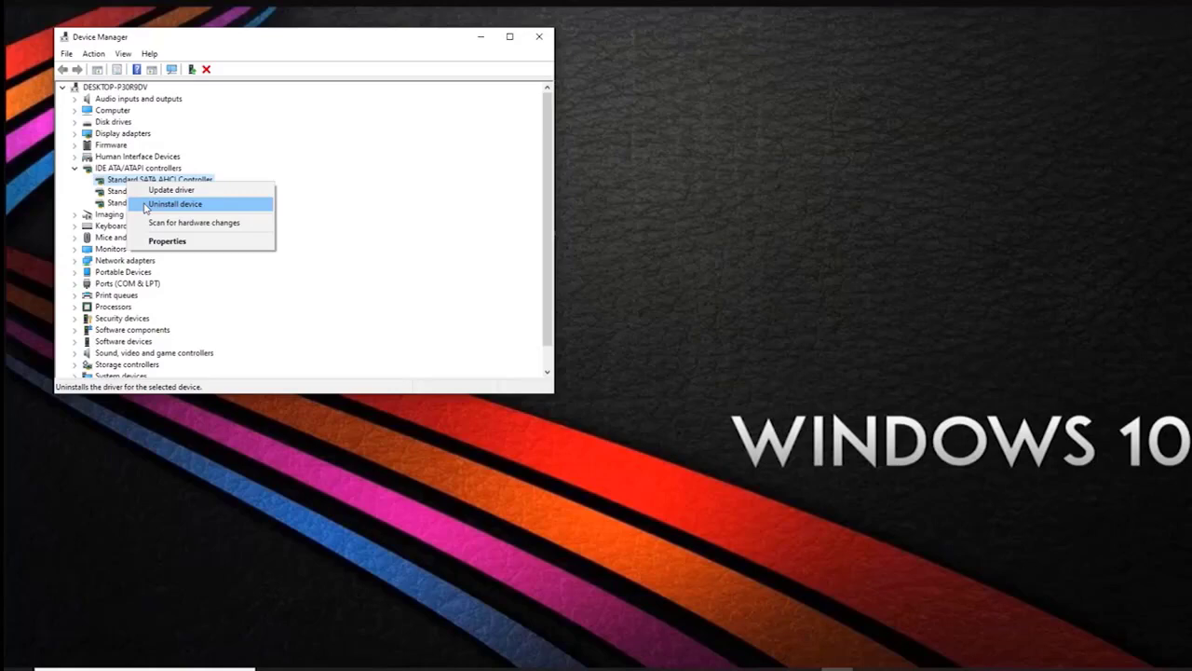
mouse_move(172, 190)
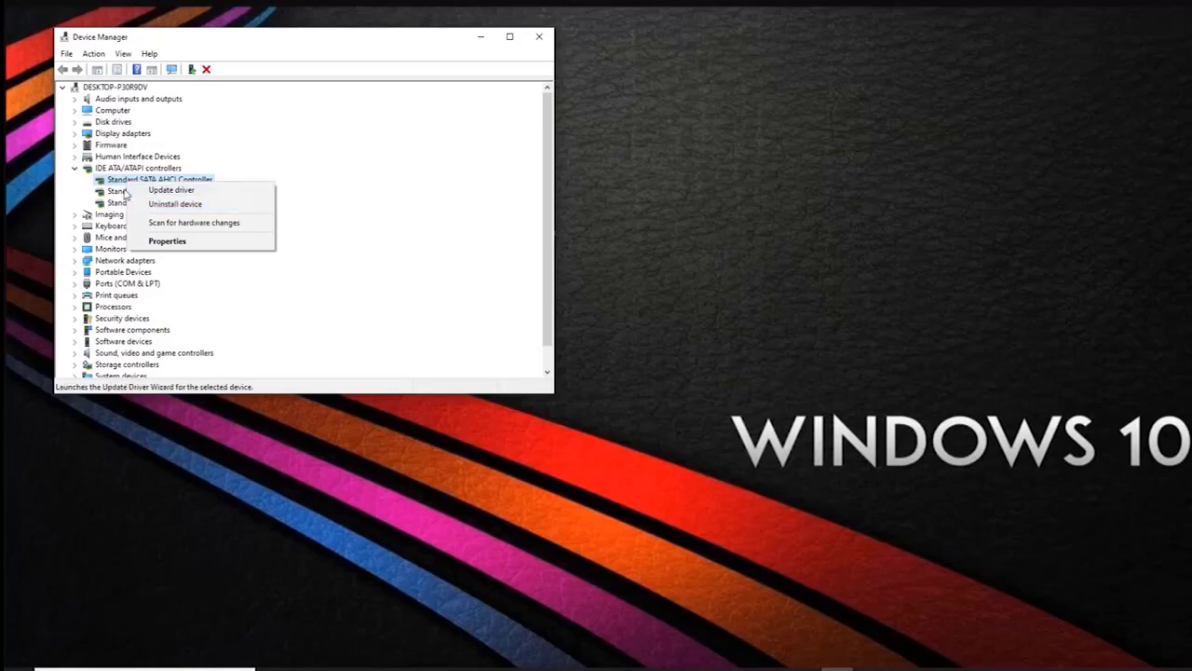
mouse_move(175, 203)
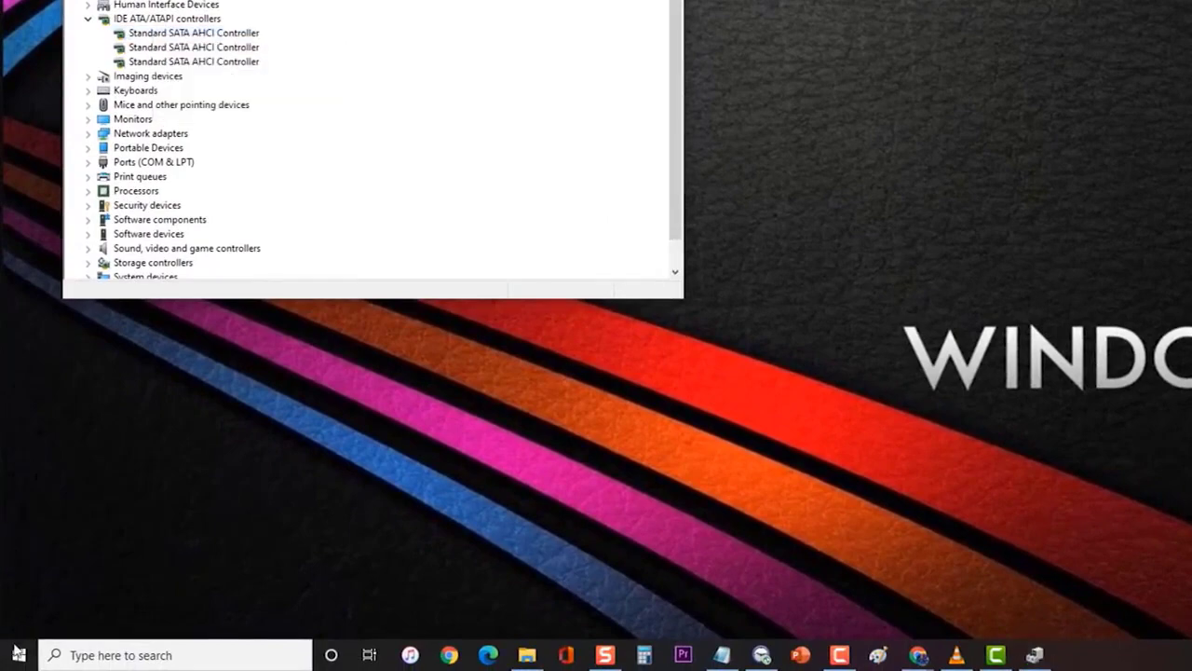
left_click(19, 656)
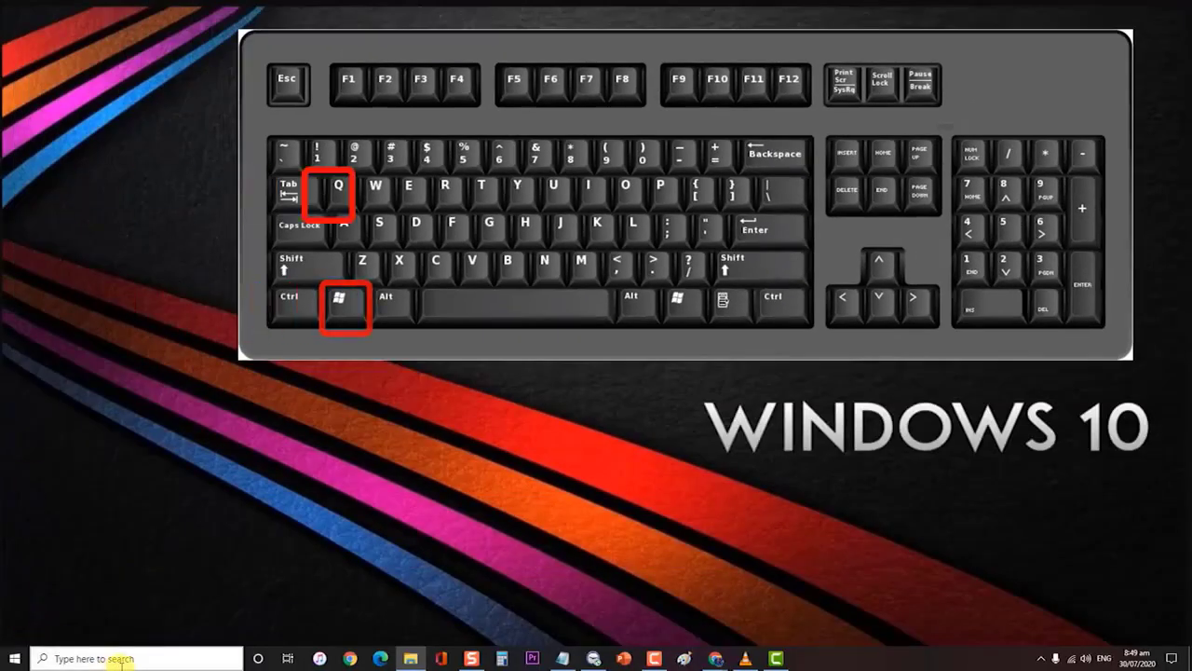
- Launch Control Panel by category from the Run box with the control command
key("Win+r")
type("contr")
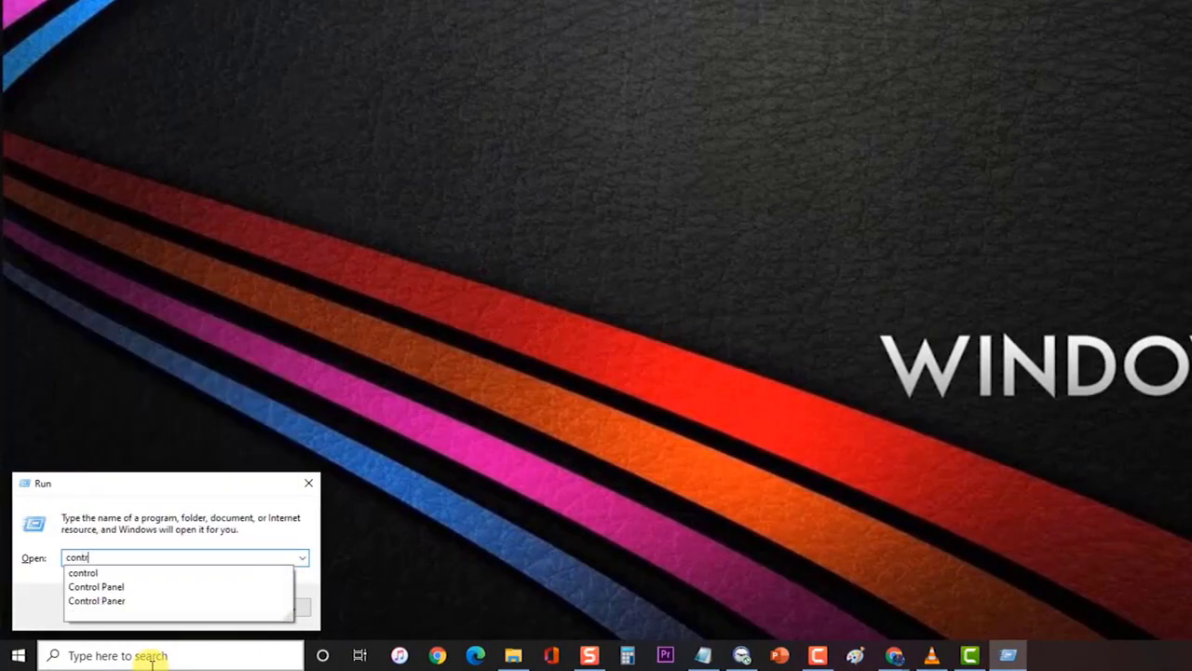
left_click(83, 574)
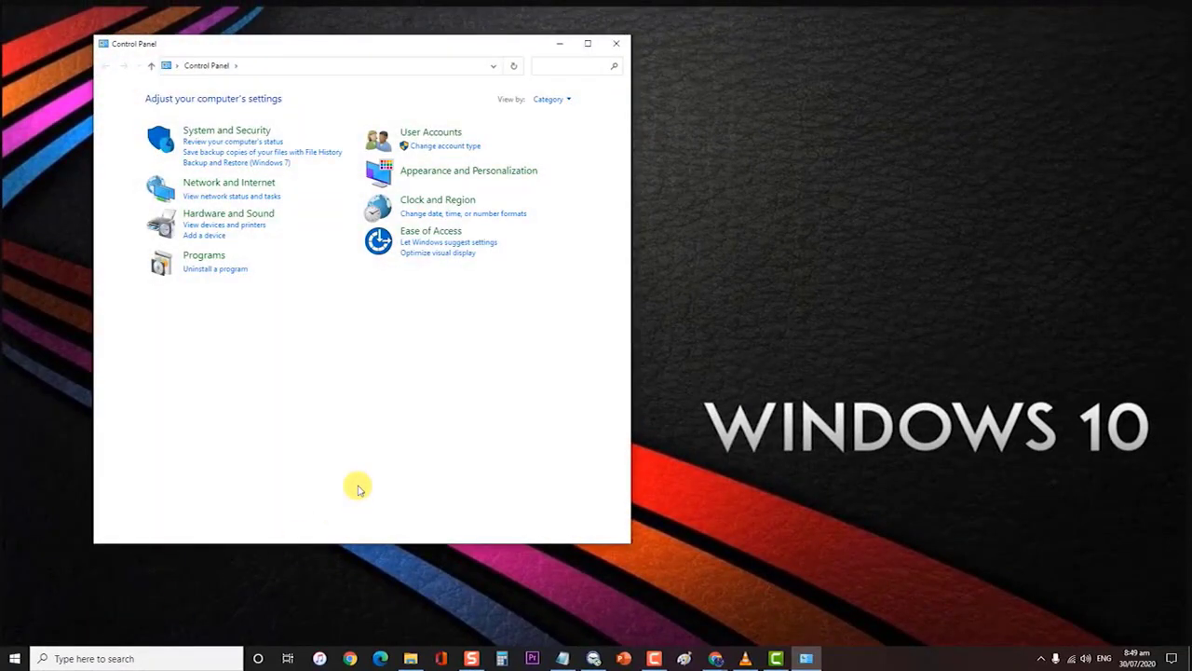
mouse_move(282, 279)
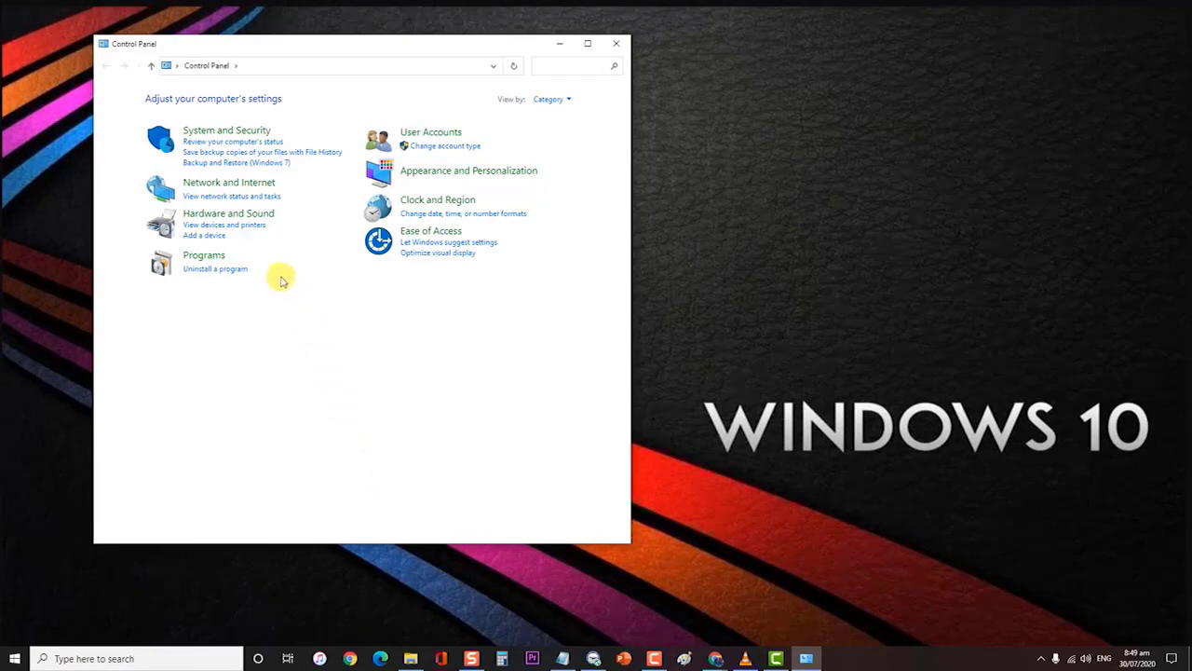
- Check System and Security > Storage Spaces for storage pools, then close Control Panel
left_click(228, 131)
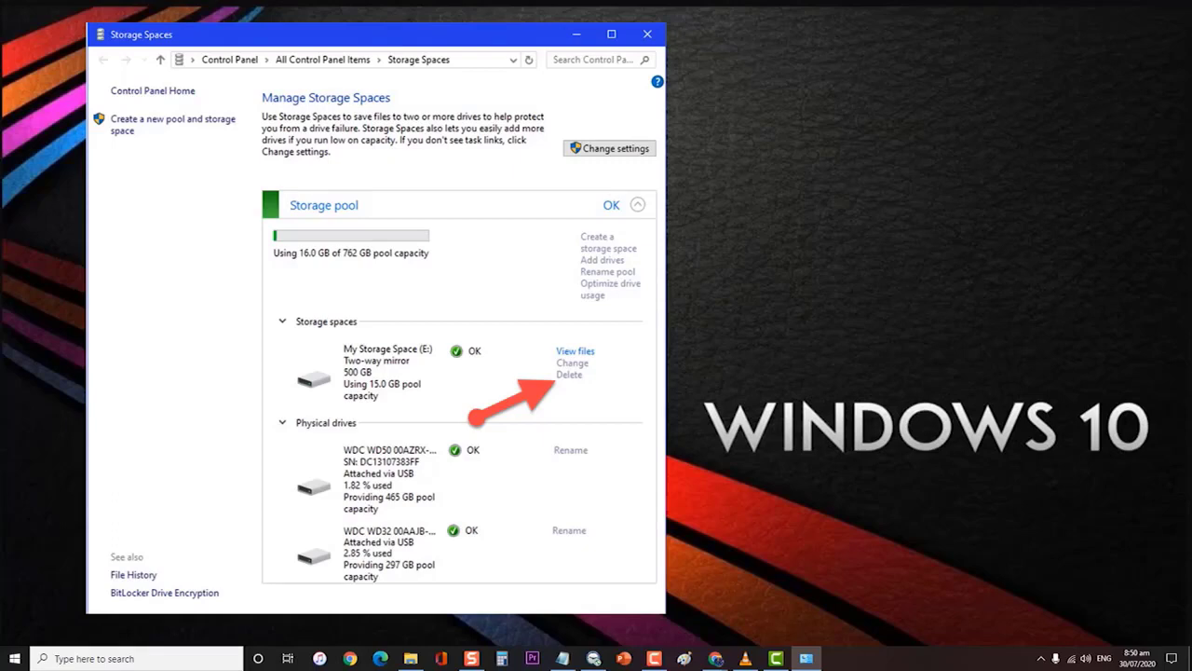
left_click(15, 656)
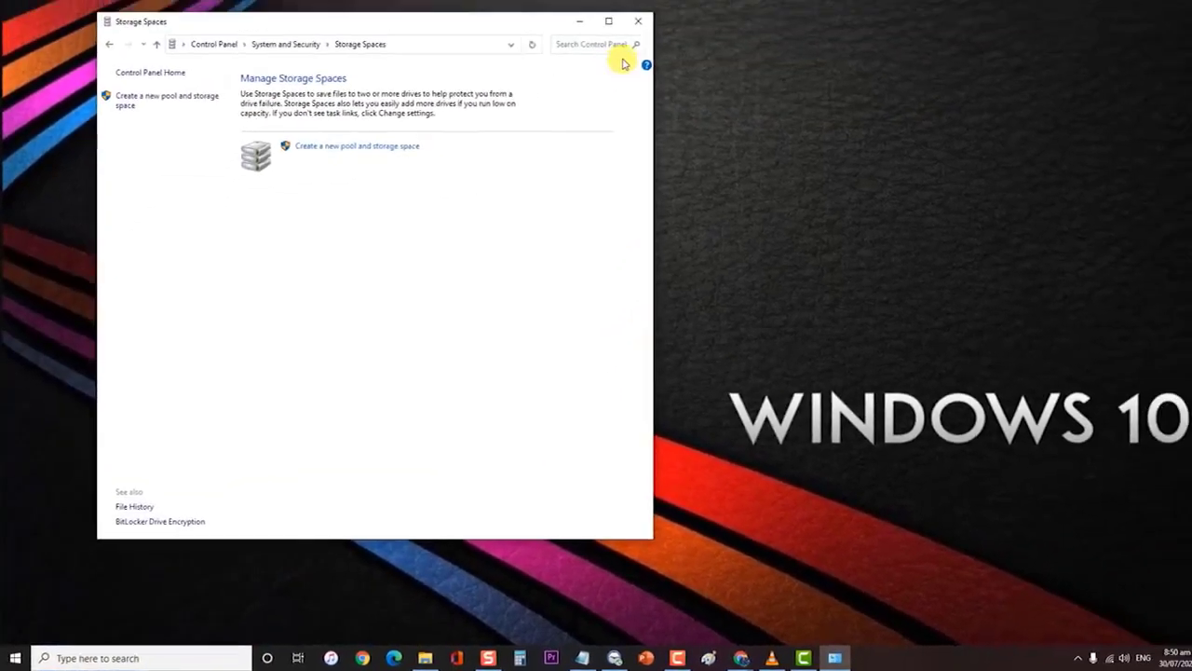
left_click(637, 21)
type("diskmgmt.msc")
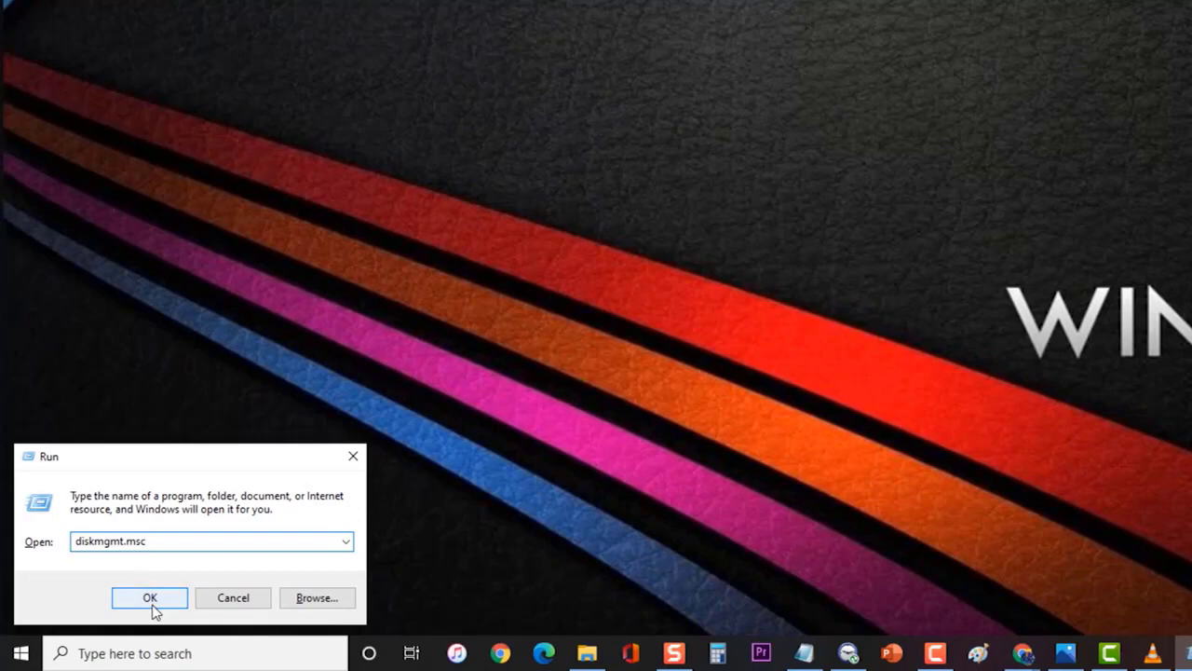
- Launch Disk Management, view Disk 1 as a foreign dynamic disk, then close it
left_click(149, 596)
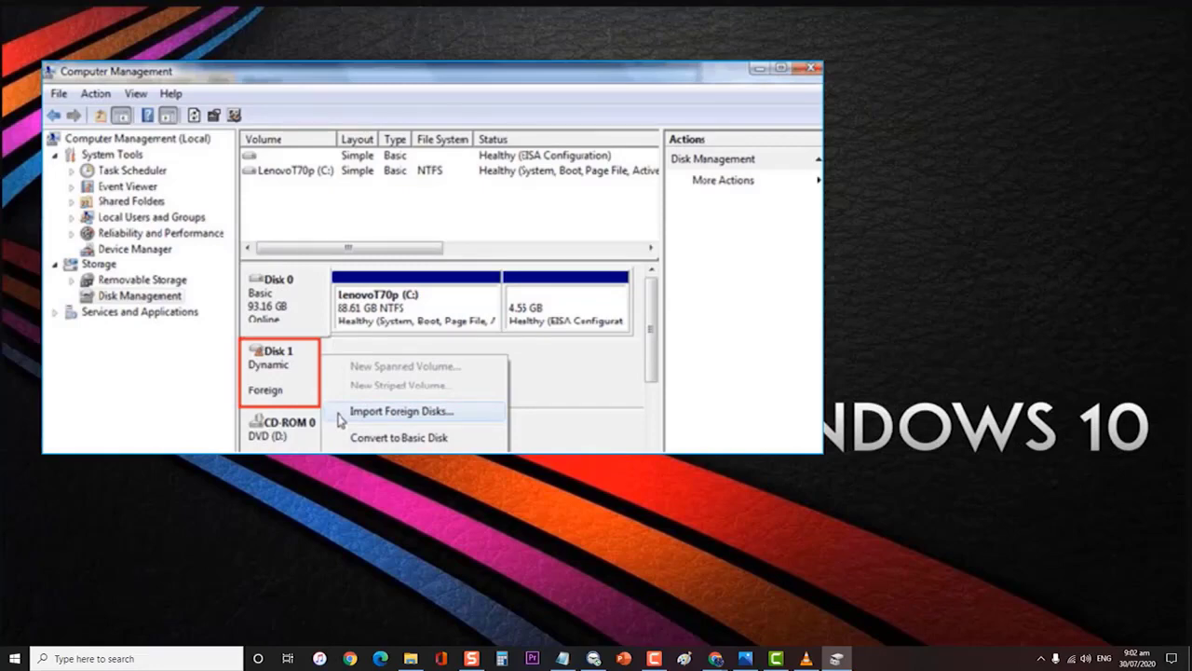
left_click(811, 67)
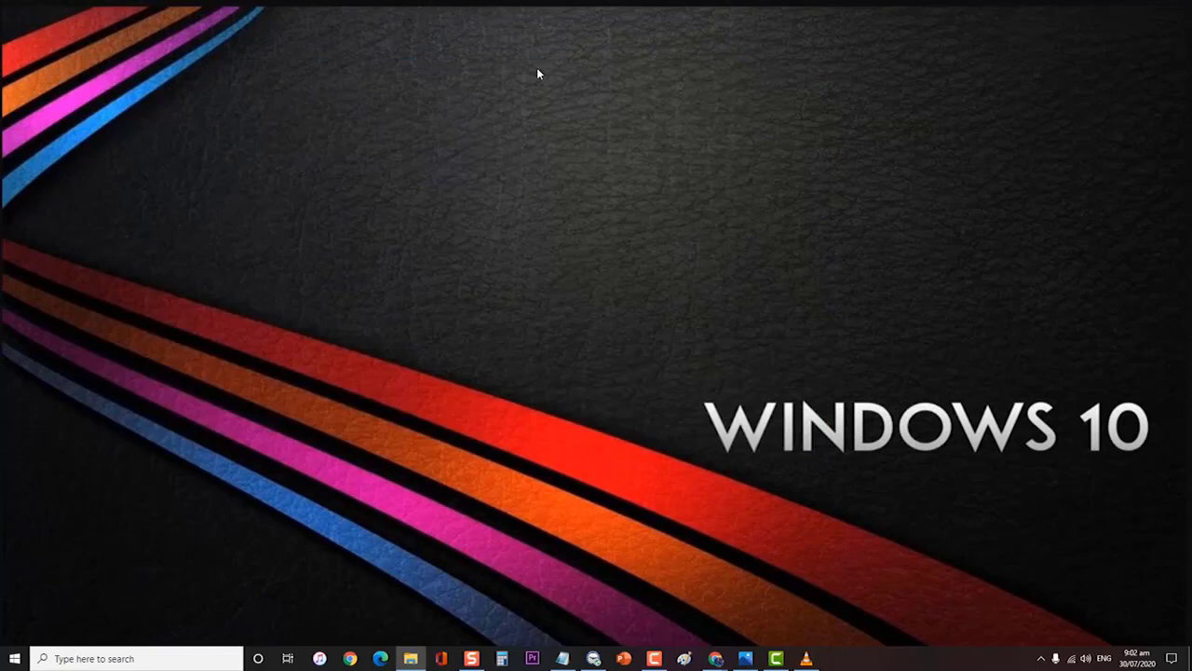